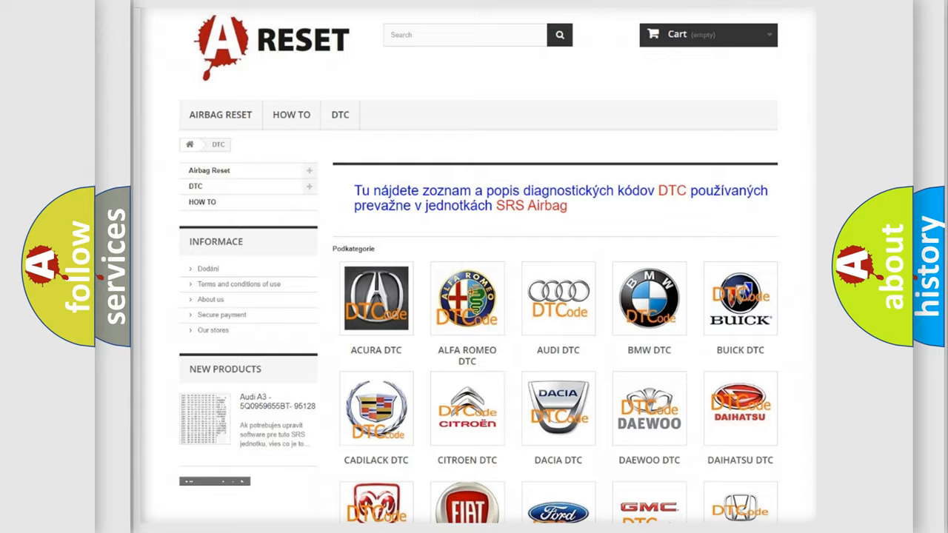
scroll("down", 3)
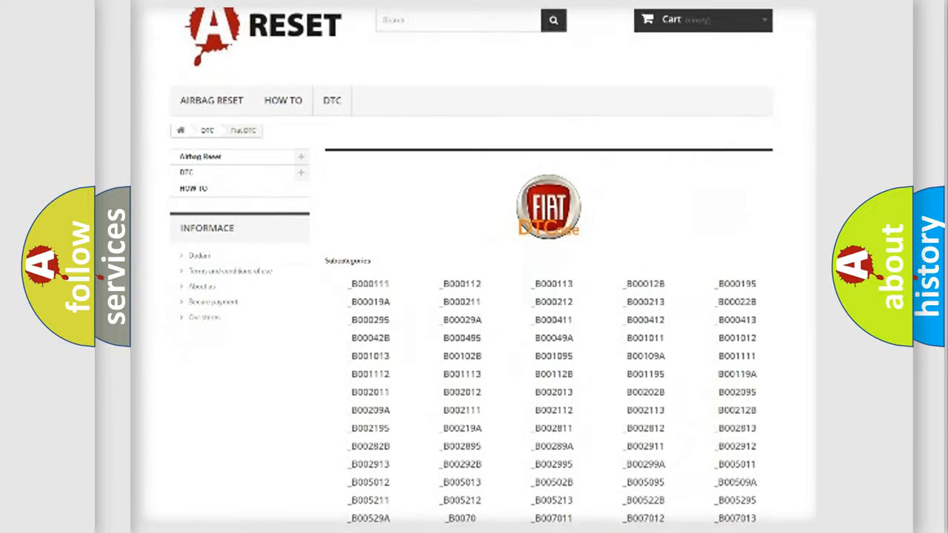
scroll("down", 3)
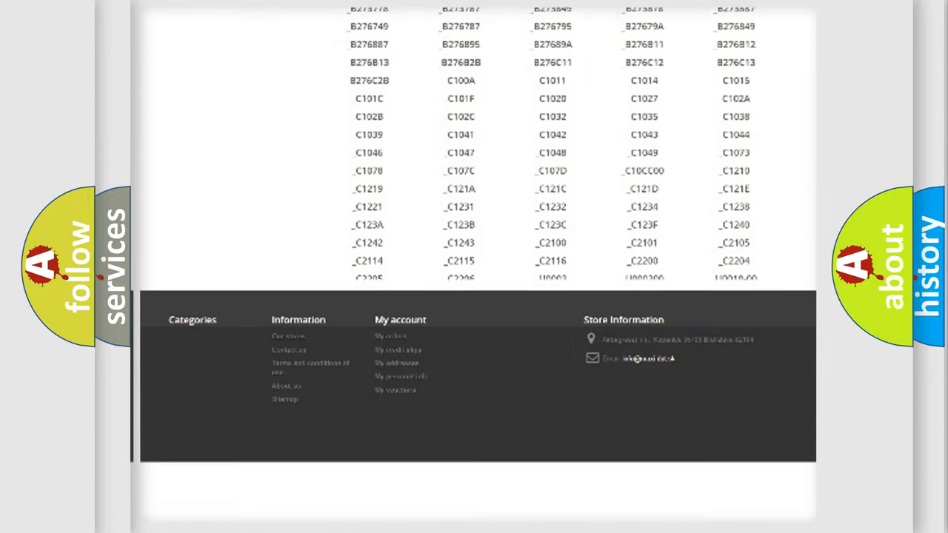